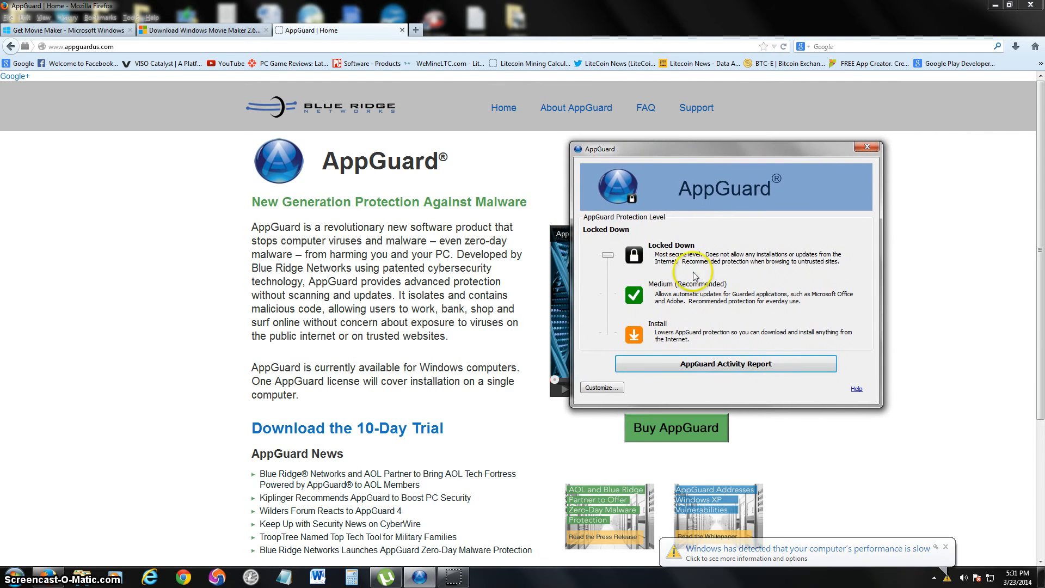
Step: Close the AppGuard protection-level panel, leaving the Firefox AppGuard home page
{"action": "left_click", "coordinate": [866, 147]}
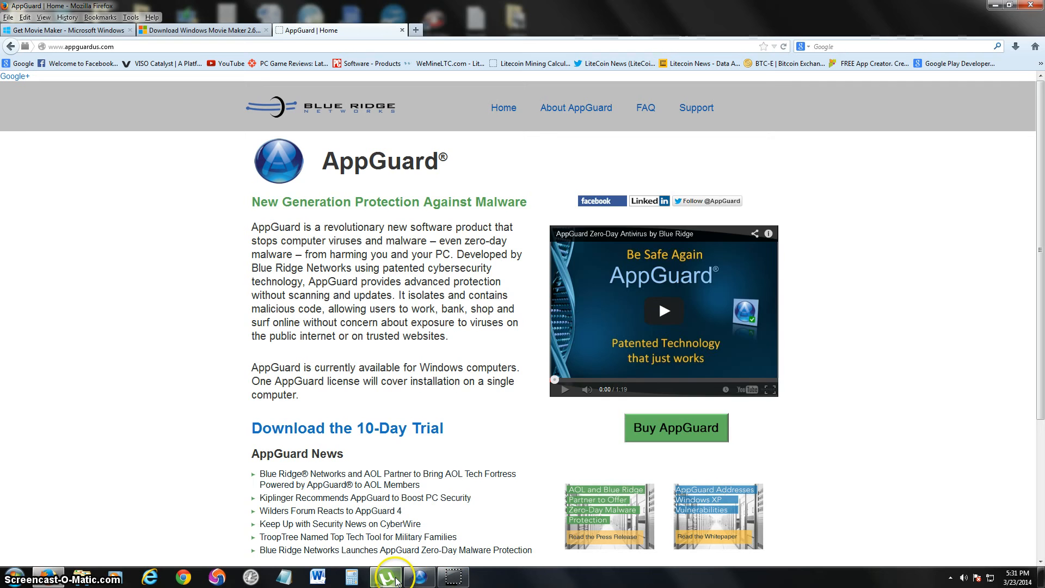
Step: Reopen the AppGuard window from the taskbar, showing Medium (Recommended)
{"action": "left_click", "coordinate": [389, 577]}
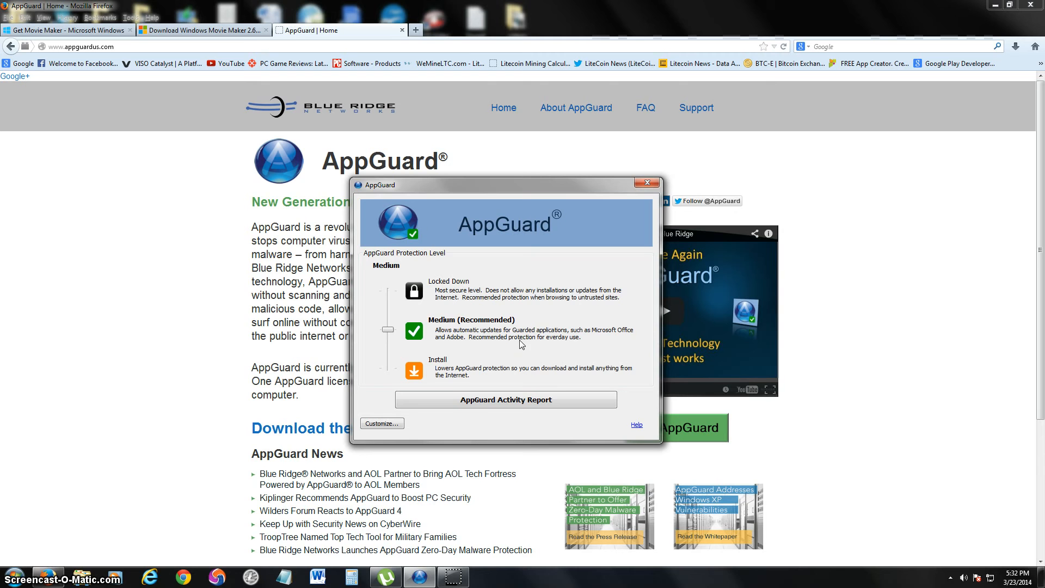
Step: Slide protection to Install and back to Medium, then view the Activity Report
{"action": "left_click_drag", "start_coordinate": [388, 329], "coordinate": [382, 369]}
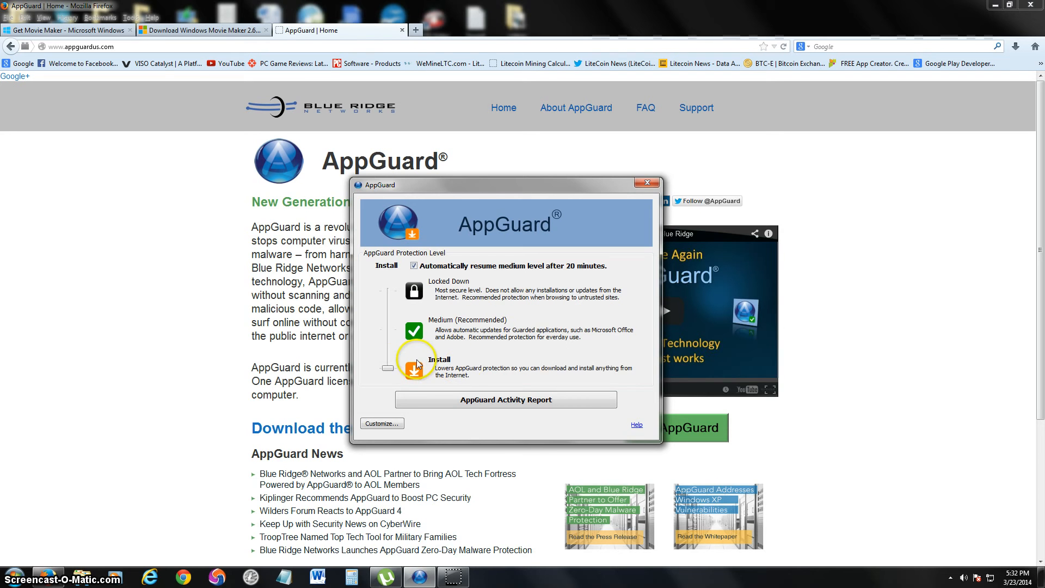
{"action": "left_click_drag", "start_coordinate": [388, 366], "coordinate": [388, 331]}
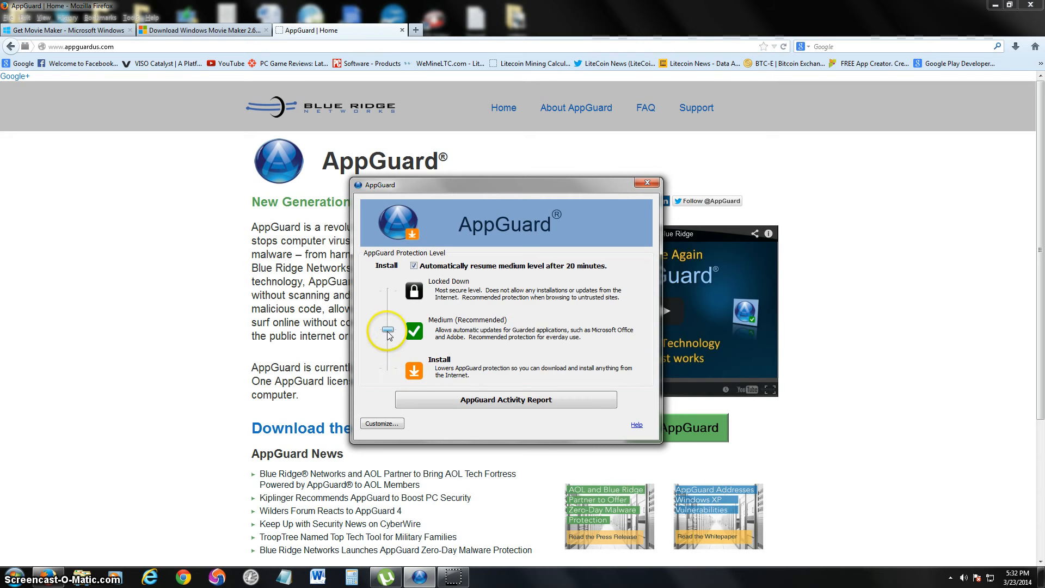
{"action": "left_click", "coordinate": [387, 331]}
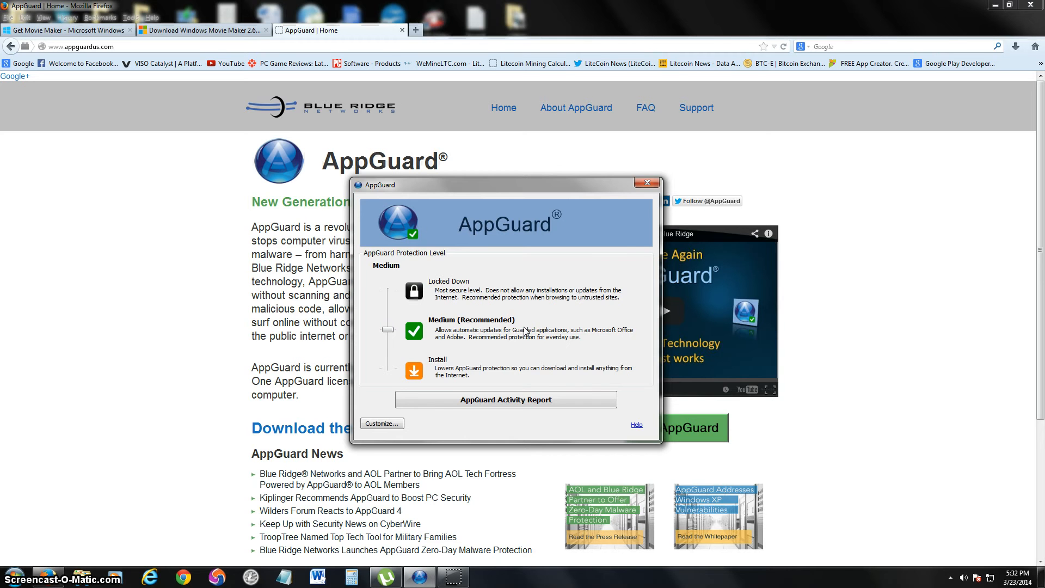
{"action": "left_click", "coordinate": [505, 400]}
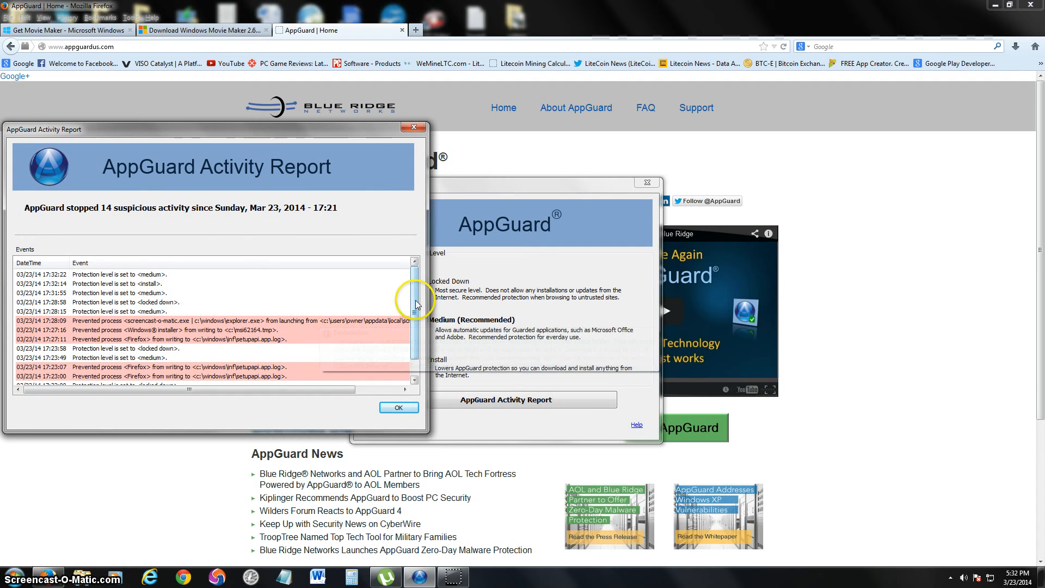
{"action": "scroll", "scroll_direction": "down", "scroll_amount": 3}
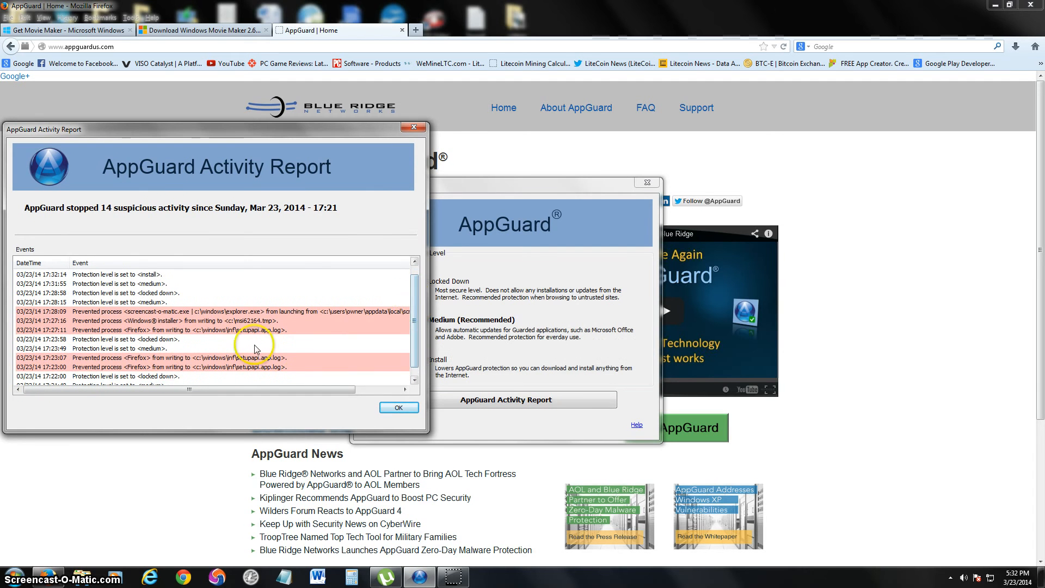
{"action": "left_click", "coordinate": [247, 321]}
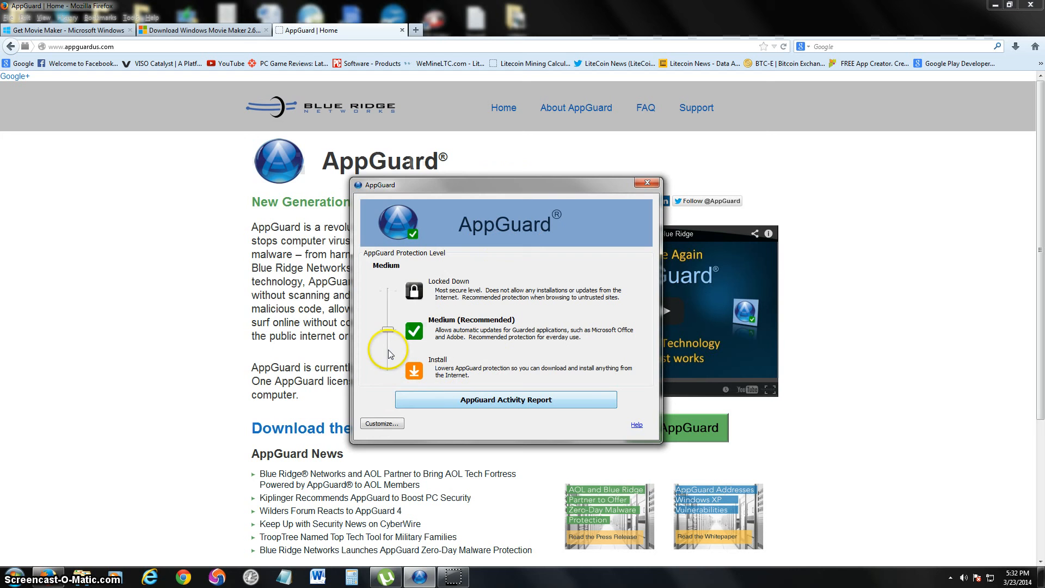
{"action": "mouse_move", "coordinate": [476, 407]}
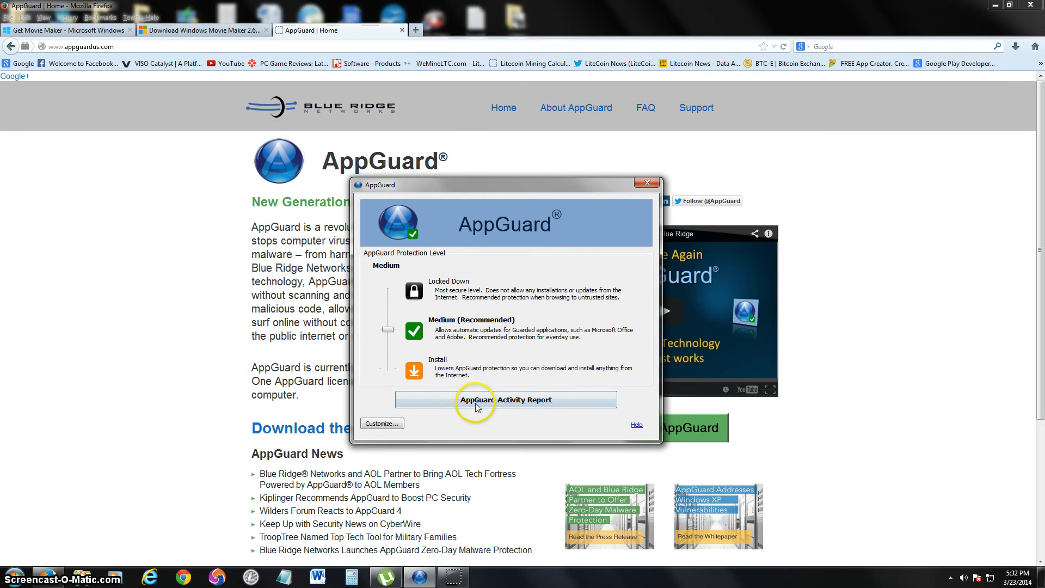
{"action": "left_click", "coordinate": [505, 399]}
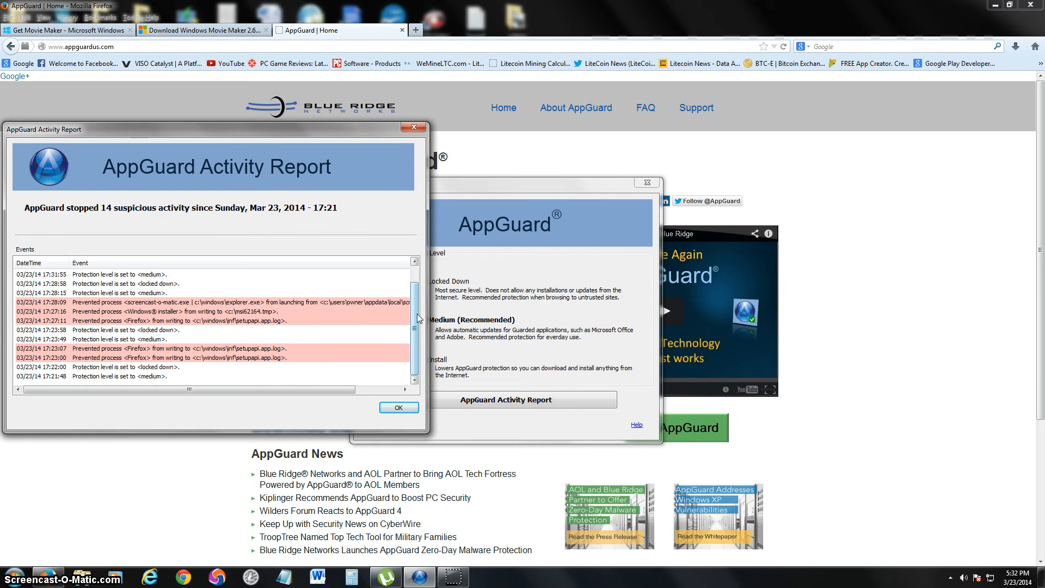
{"action": "left_click", "coordinate": [399, 407]}
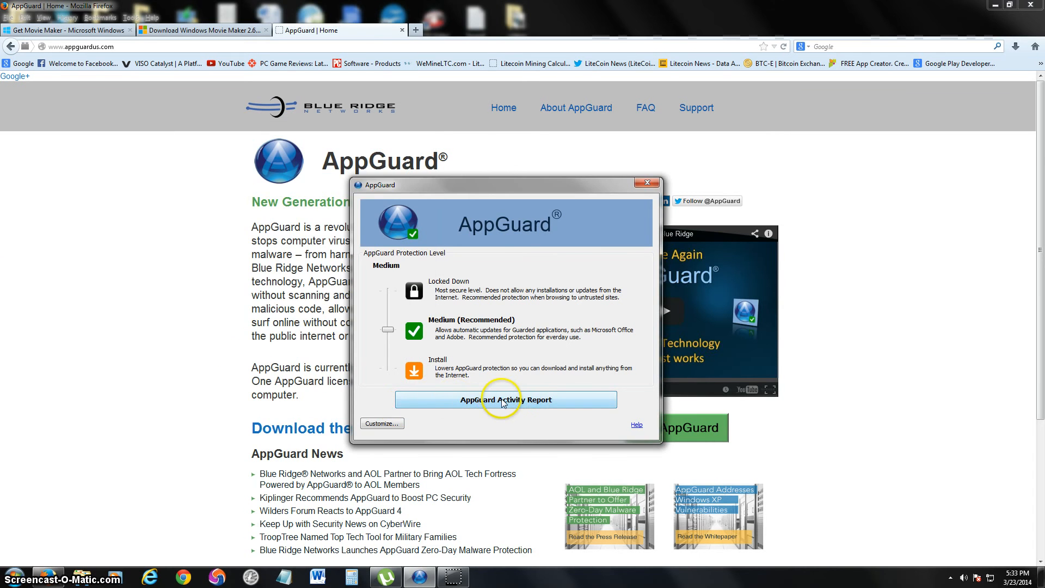
Step: Reopen the AppGuard Activity Report and dismiss it with OK
{"action": "left_click", "coordinate": [506, 400]}
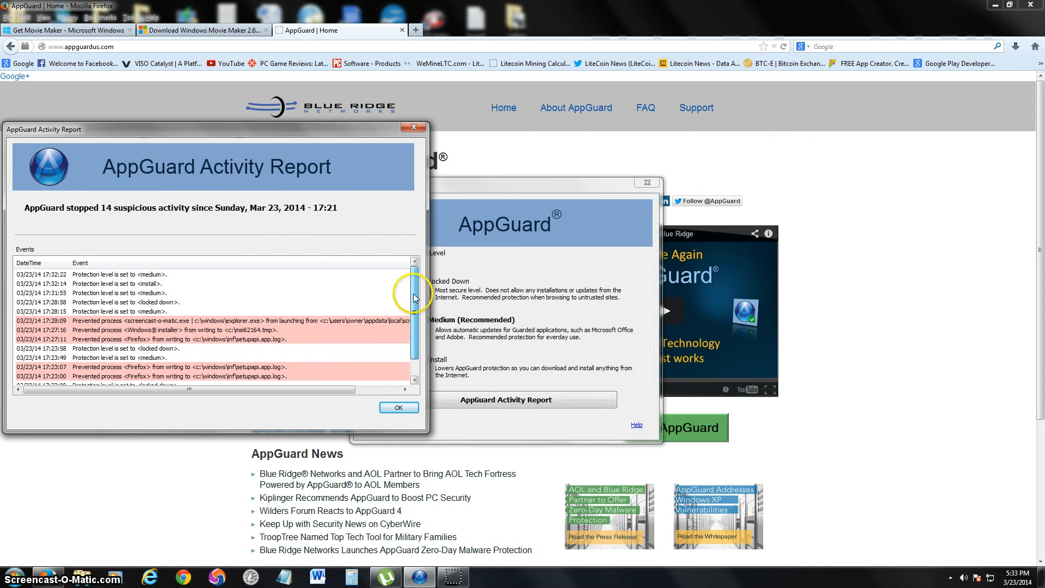
{"action": "mouse_move", "coordinate": [376, 309]}
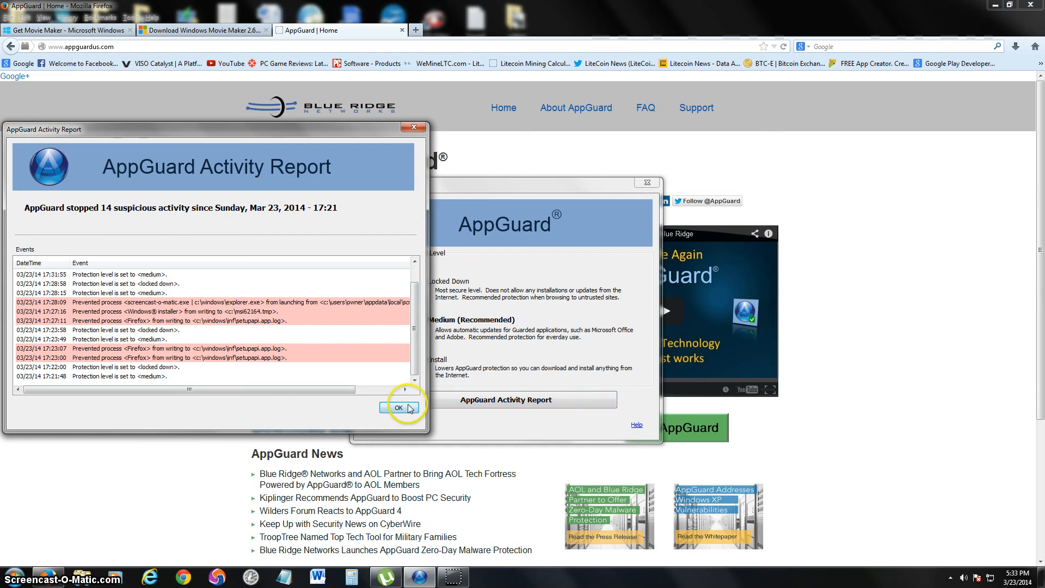
{"action": "left_click", "coordinate": [398, 408]}
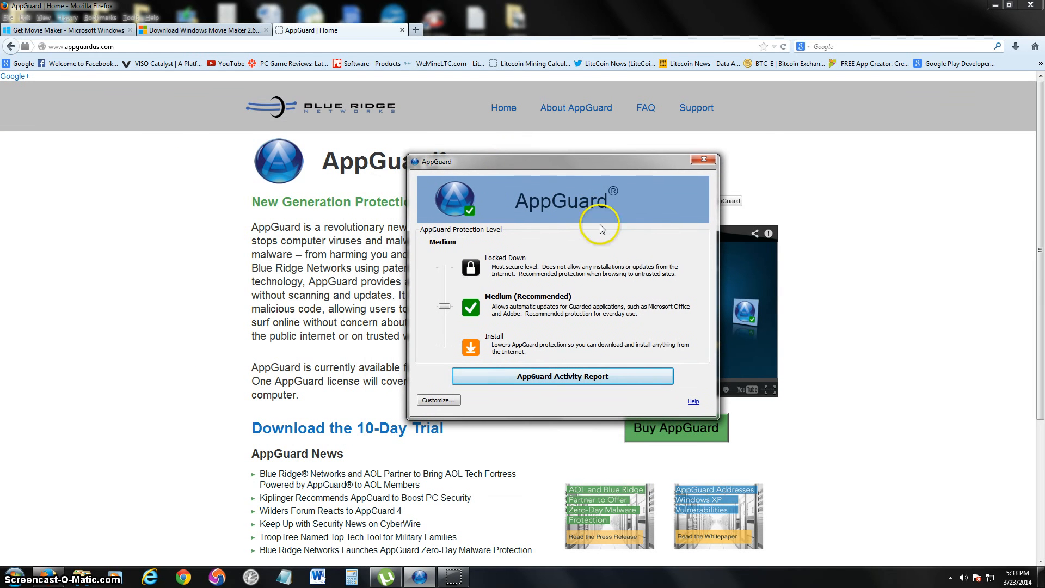
{"action": "mouse_move", "coordinate": [638, 248]}
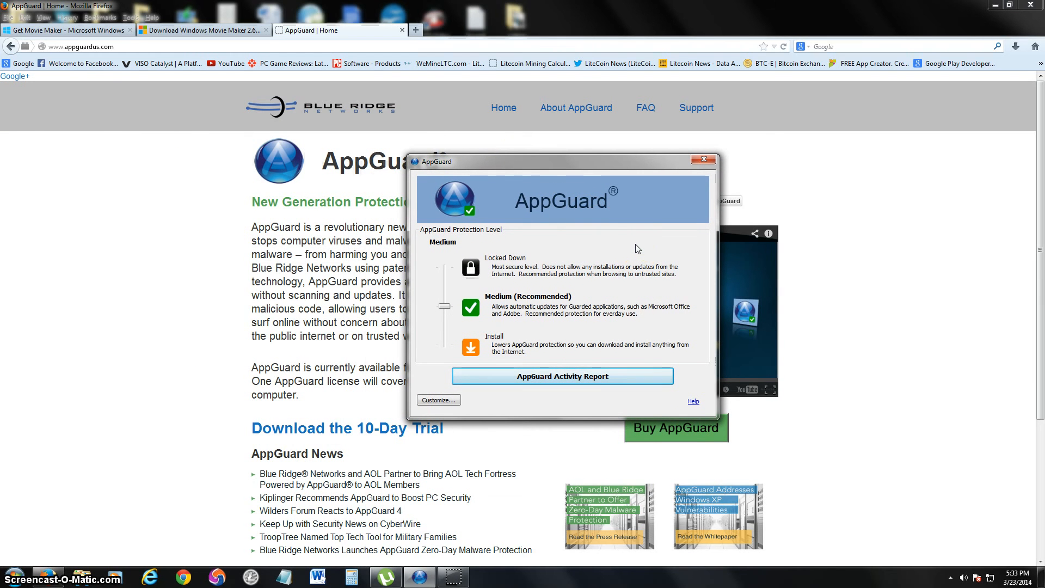
Step: Go to the Blue Ridge Networks Store page via Buy AppGuard and nudge AppGuard left
{"action": "left_click", "coordinate": [704, 158]}
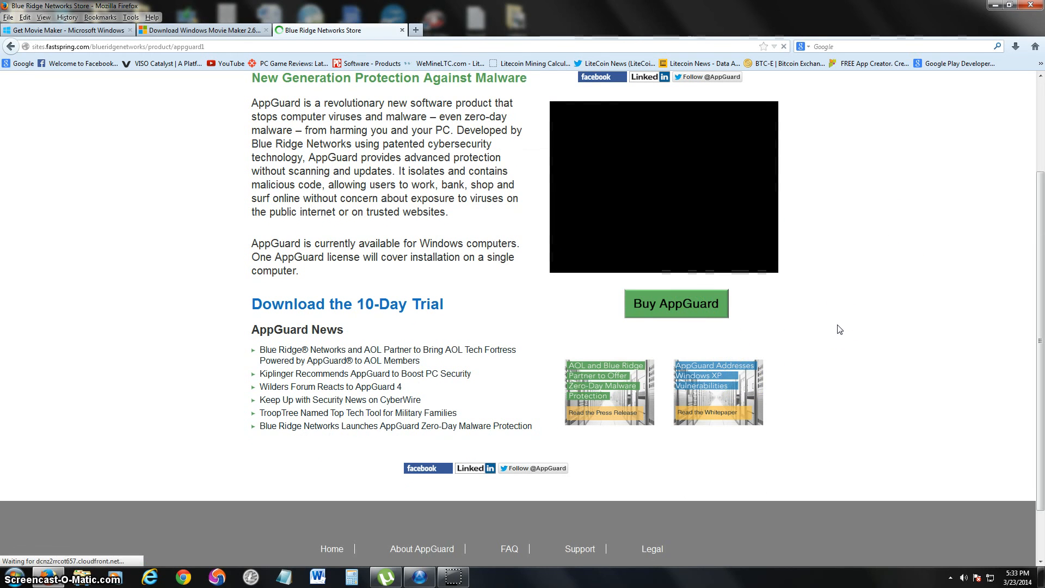
{"action": "left_click", "coordinate": [676, 303]}
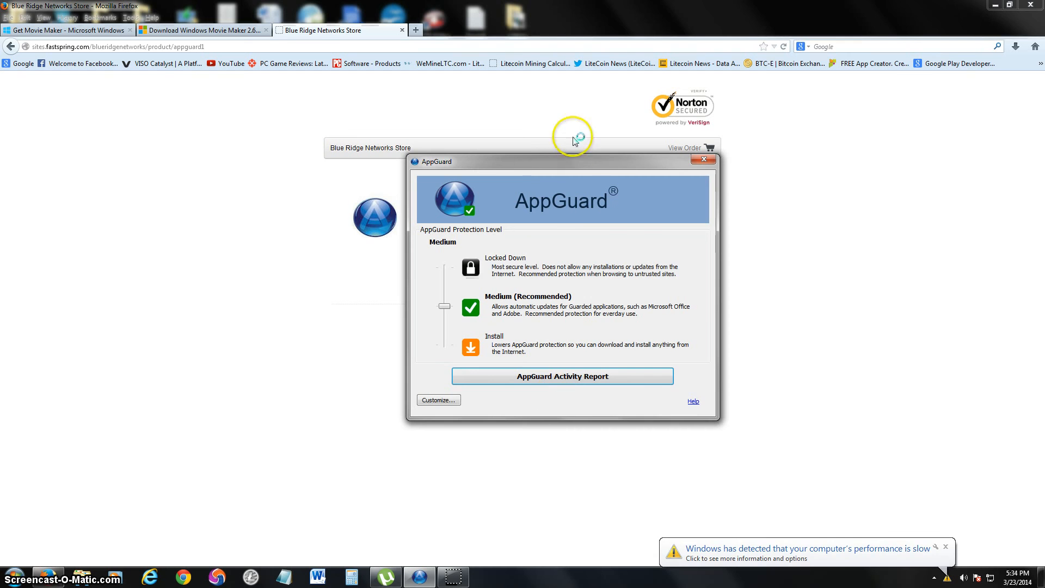
{"action": "left_click_drag", "start_coordinate": [571, 138], "coordinate": [529, 166]}
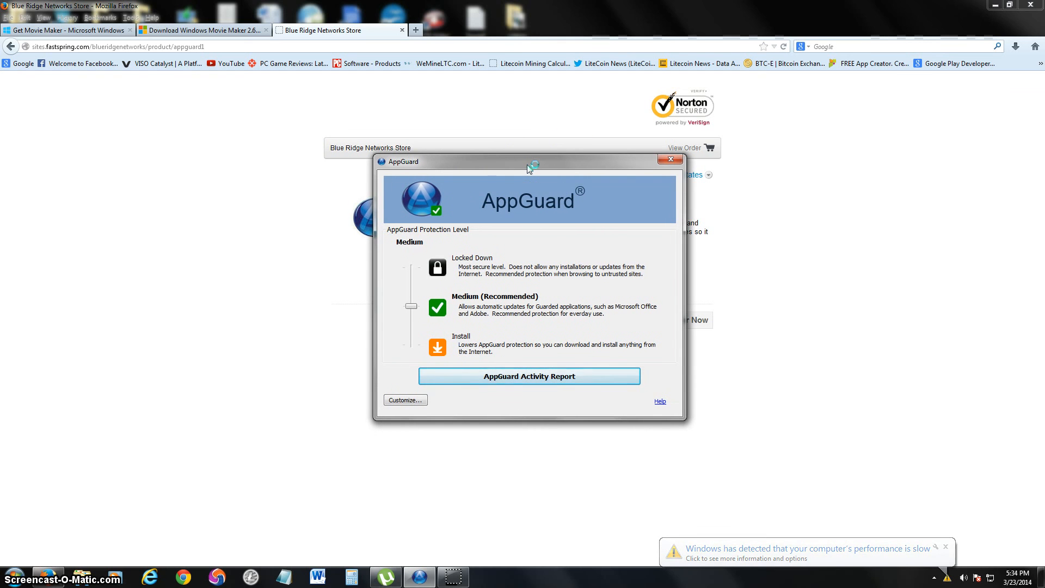